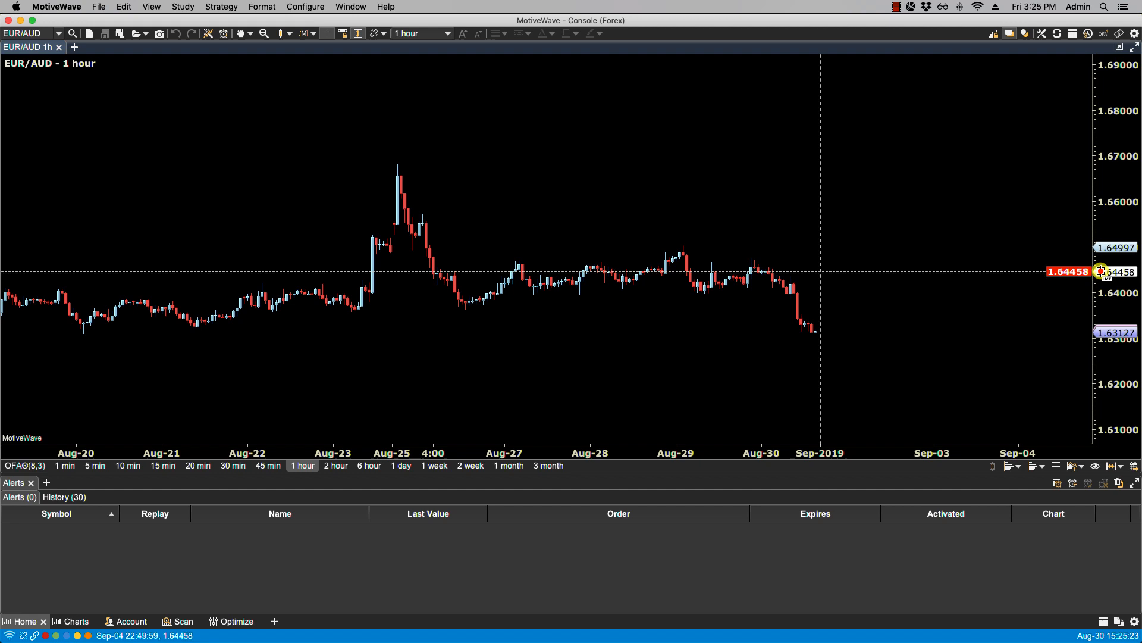
# Create a new EUR/AUD price alert from the price axis and show its Advanced settings.
pyautogui.click(1100, 270)
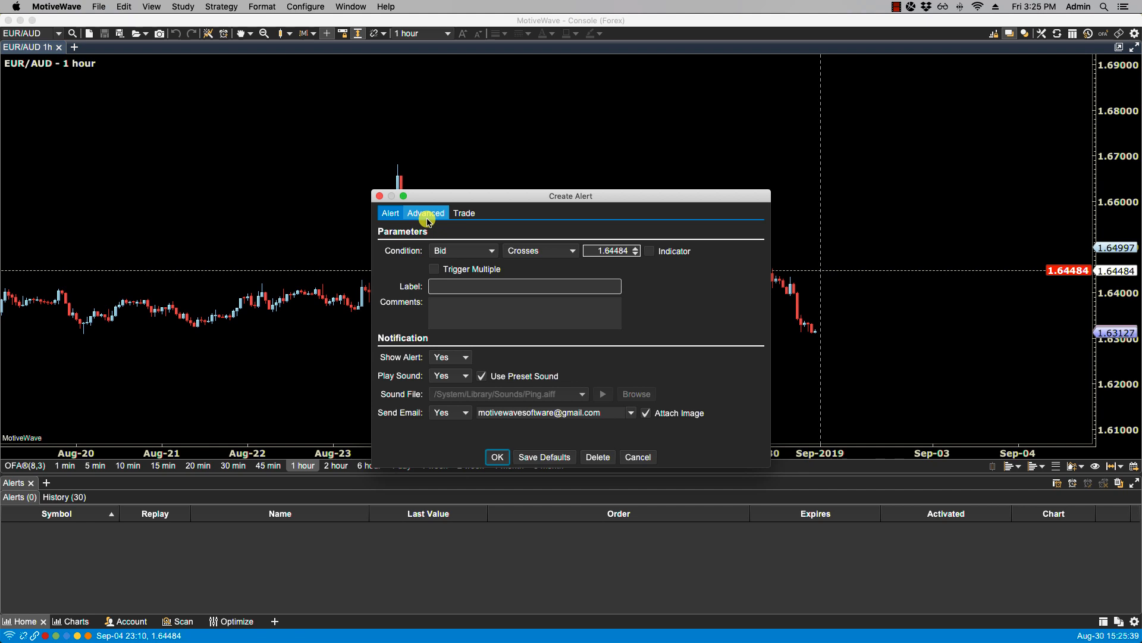
pyautogui.click(426, 213)
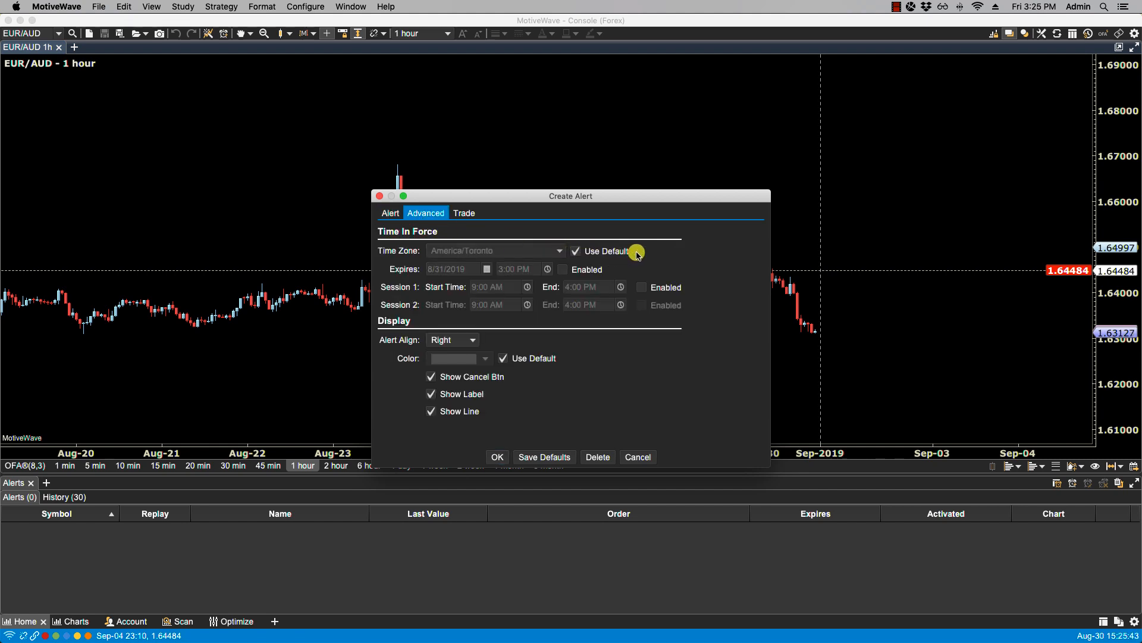
pyautogui.moveTo(525, 240)
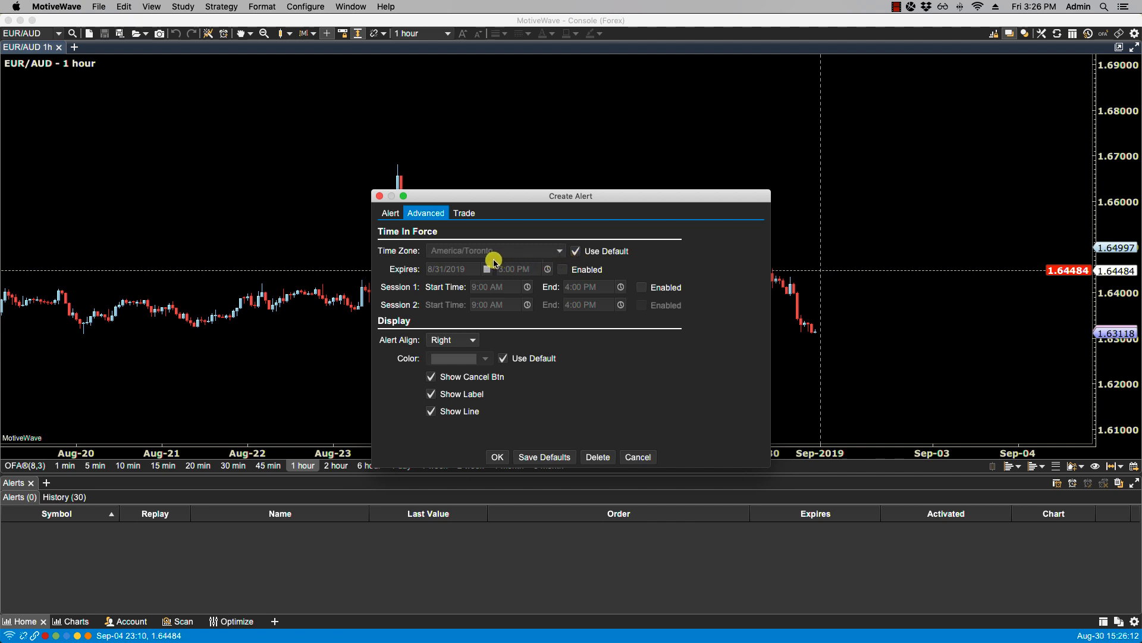
pyautogui.moveTo(460, 259)
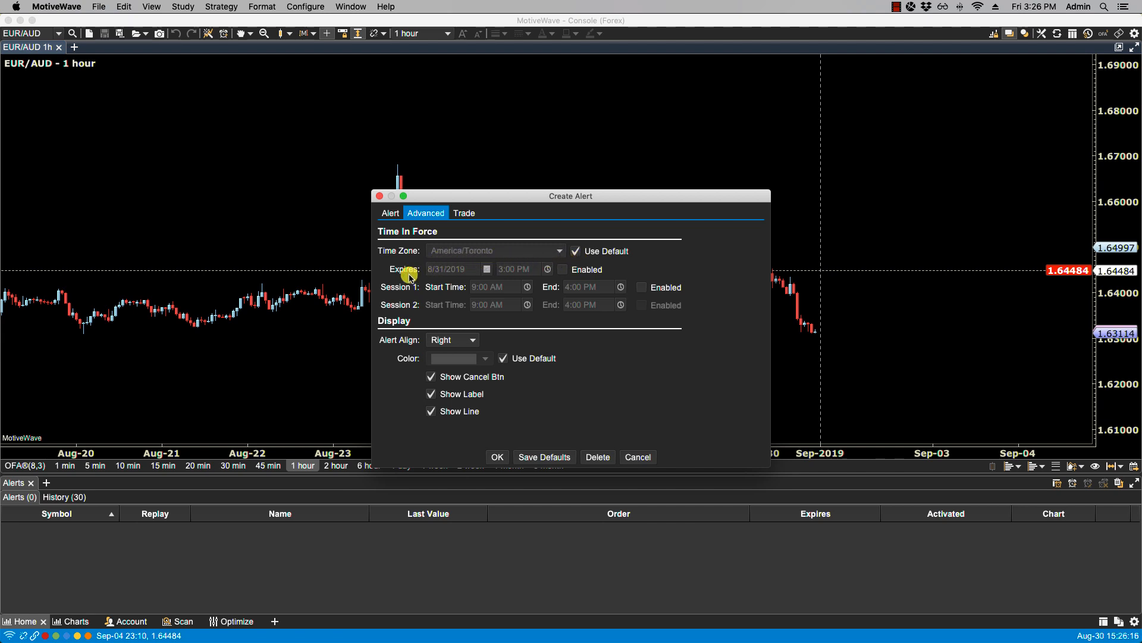
pyautogui.moveTo(483, 269)
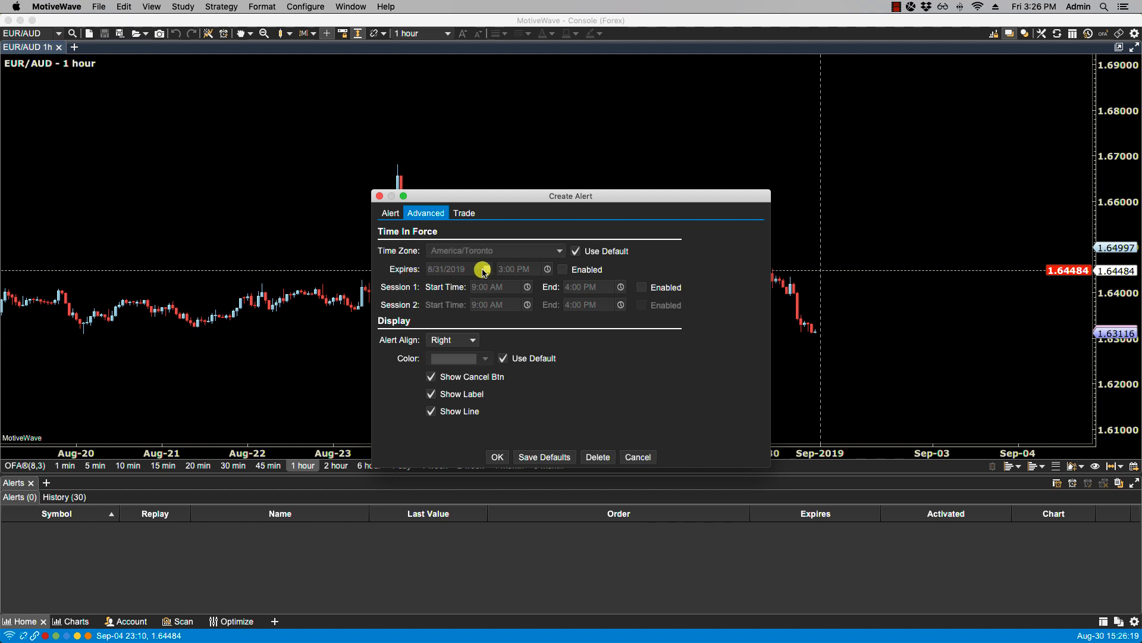
# Enable alert expiry for 8/31/2019 at 4:00 PM and turn on Session 1.
pyautogui.click(563, 270)
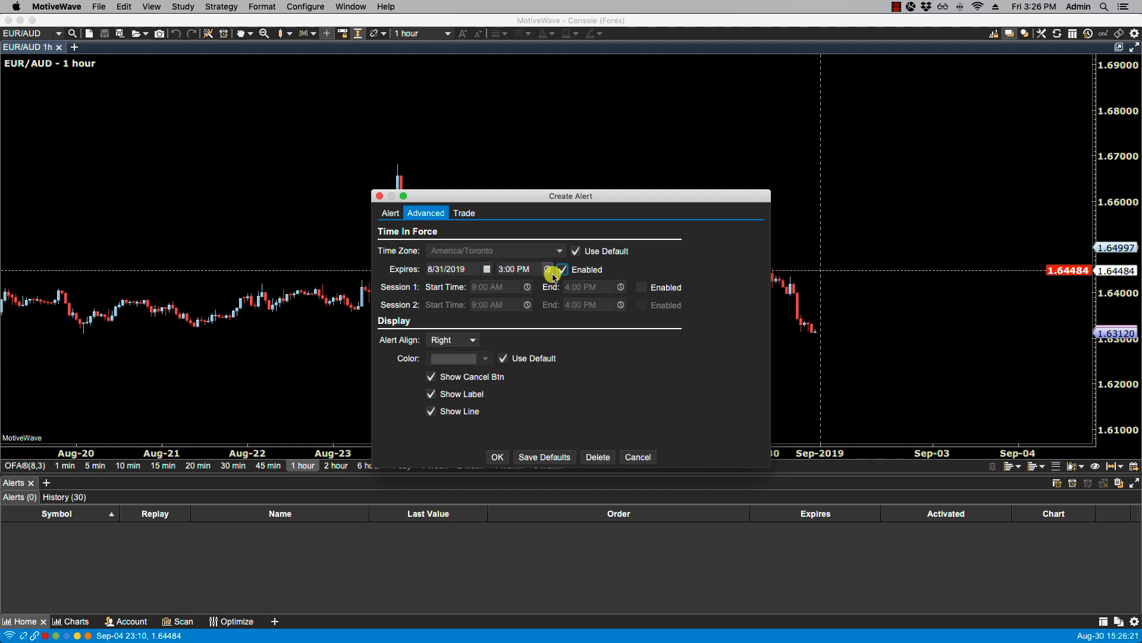
pyautogui.click(548, 269)
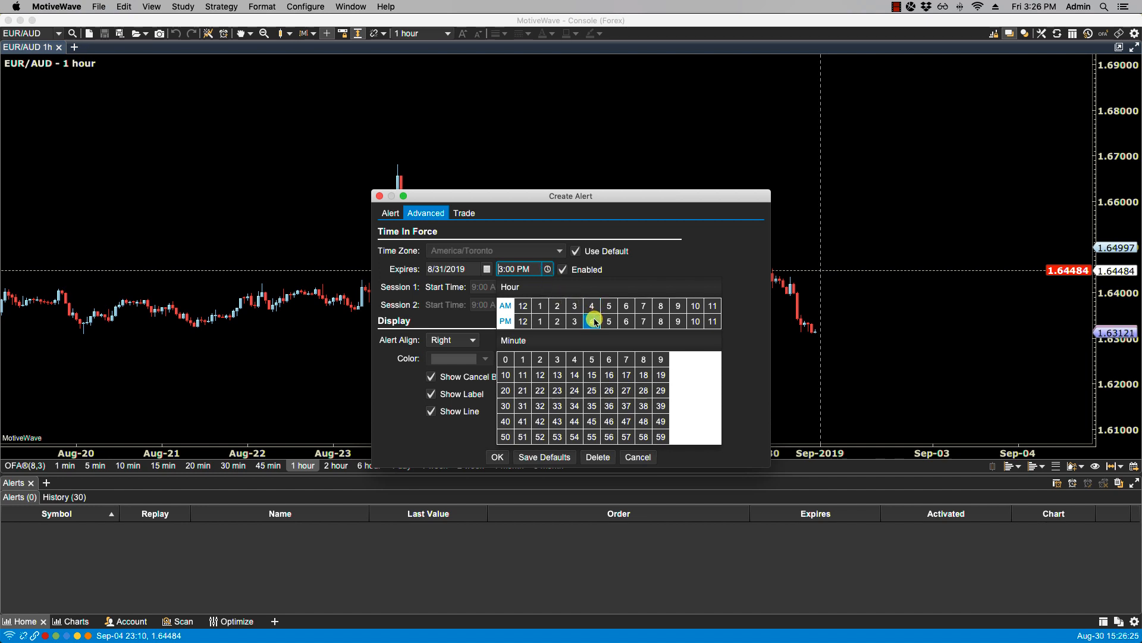
pyautogui.click(591, 321)
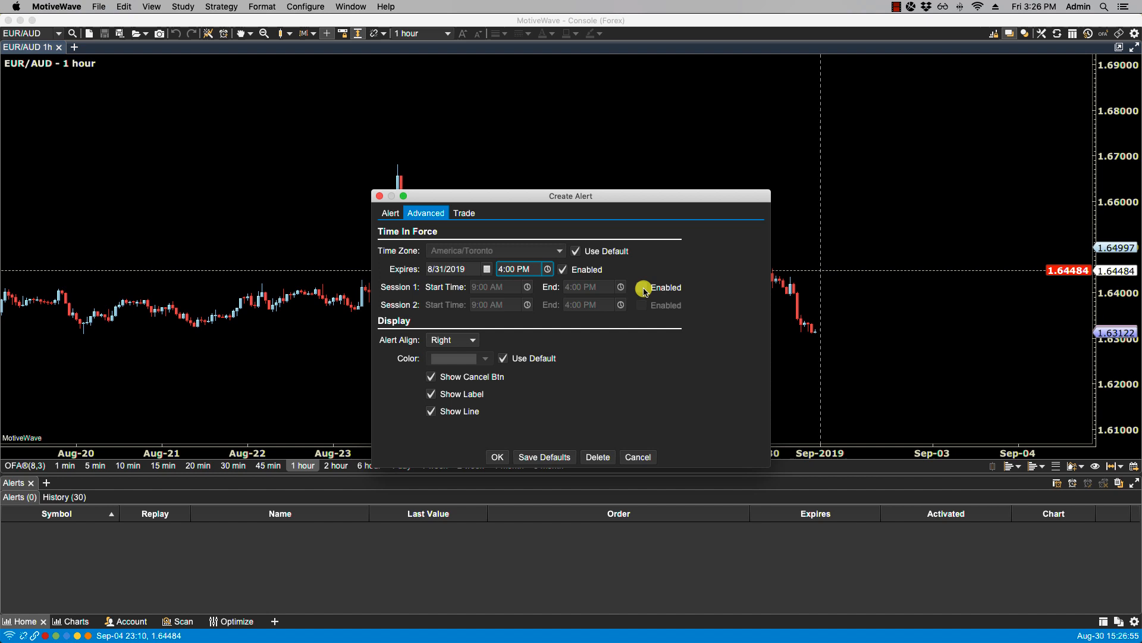
pyautogui.click(642, 287)
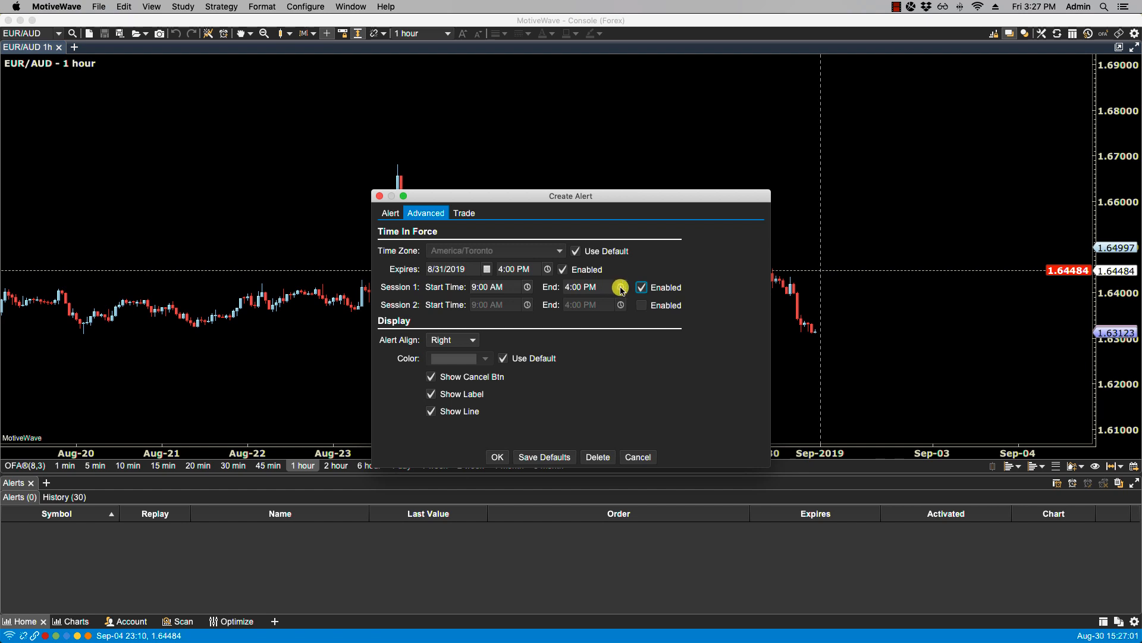
# End Session 1 at 1:00 PM and enable Session 2 starting at 2:00 PM.
pyautogui.click(620, 287)
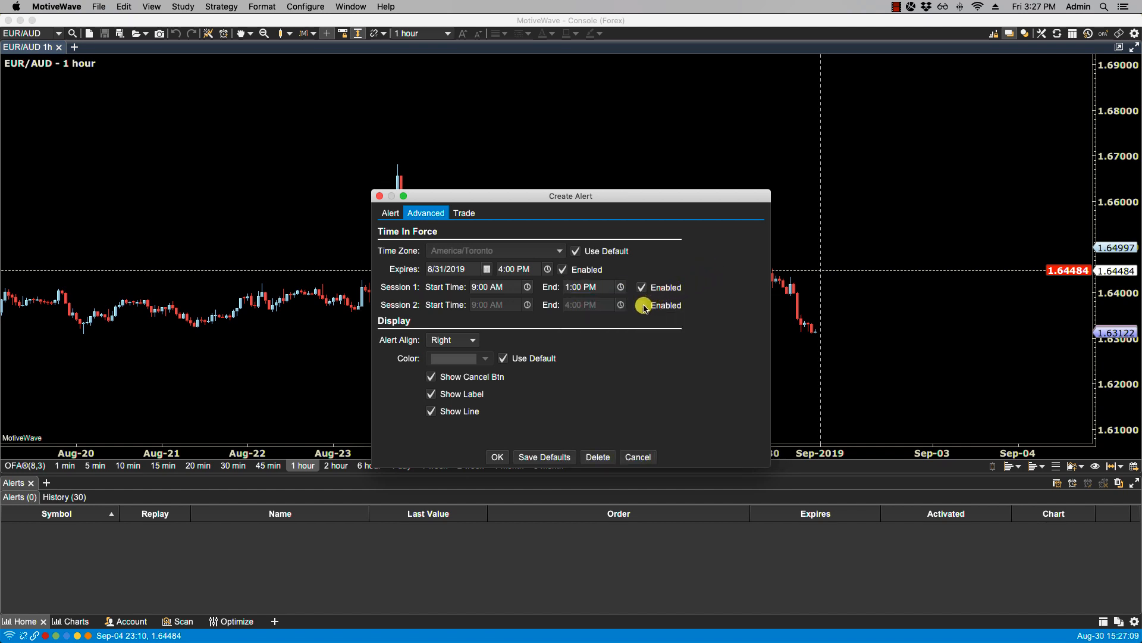
pyautogui.click(640, 304)
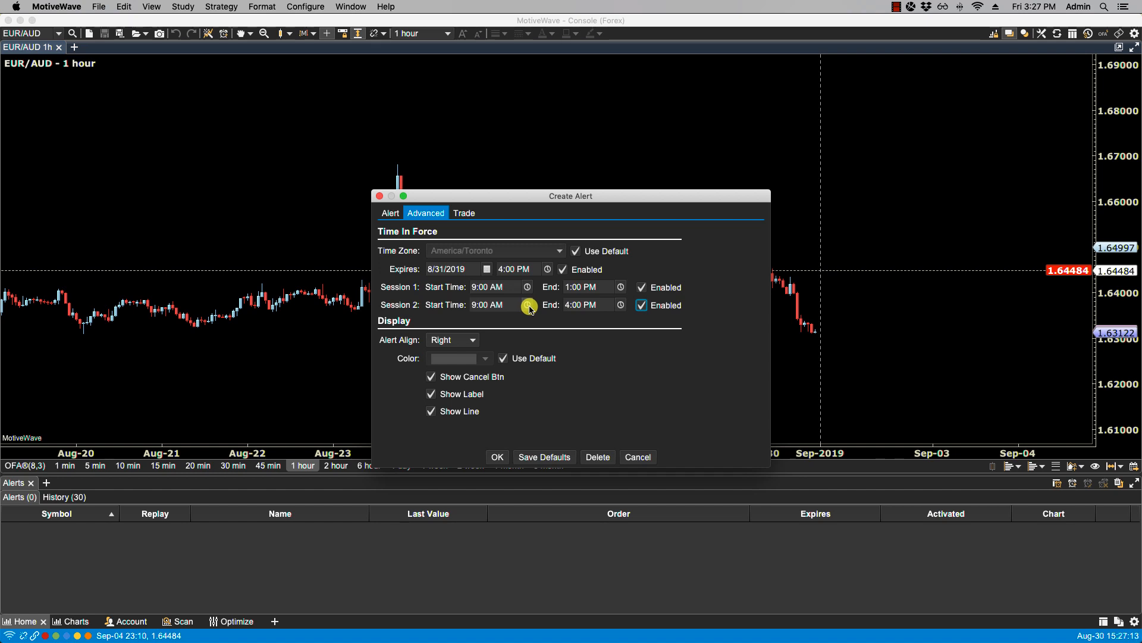
pyautogui.click(526, 305)
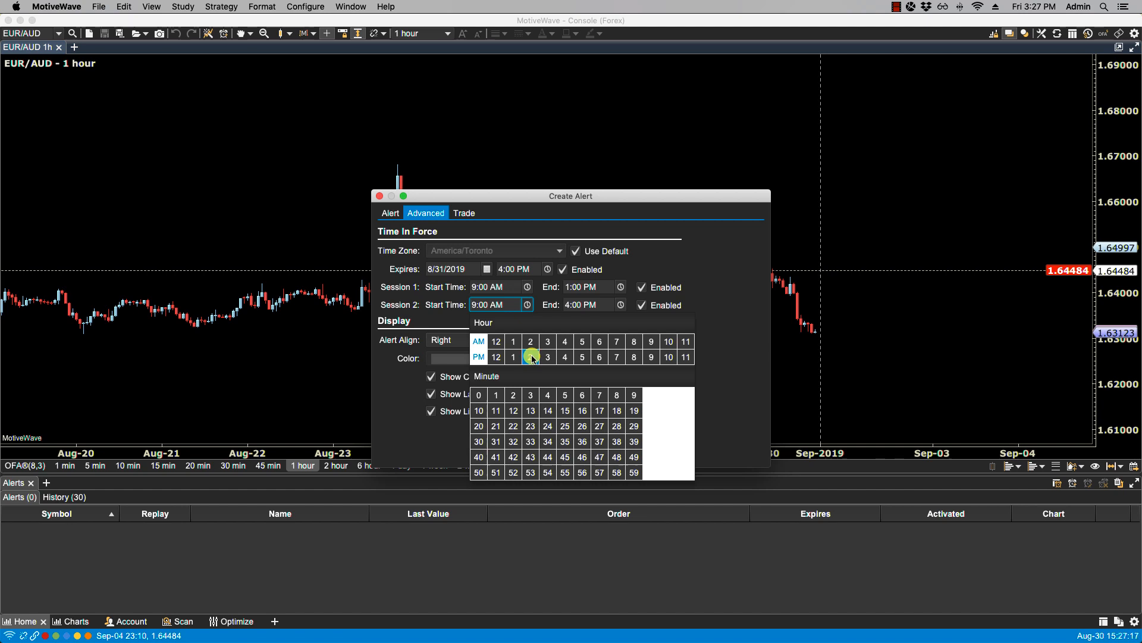
pyautogui.click(531, 357)
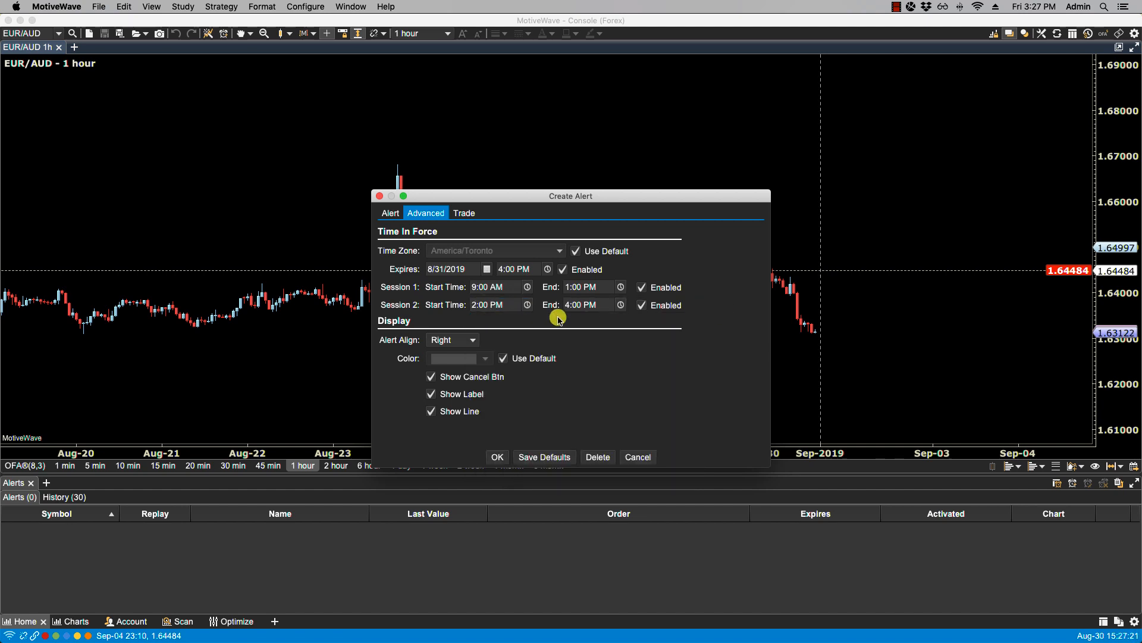
pyautogui.moveTo(659, 326)
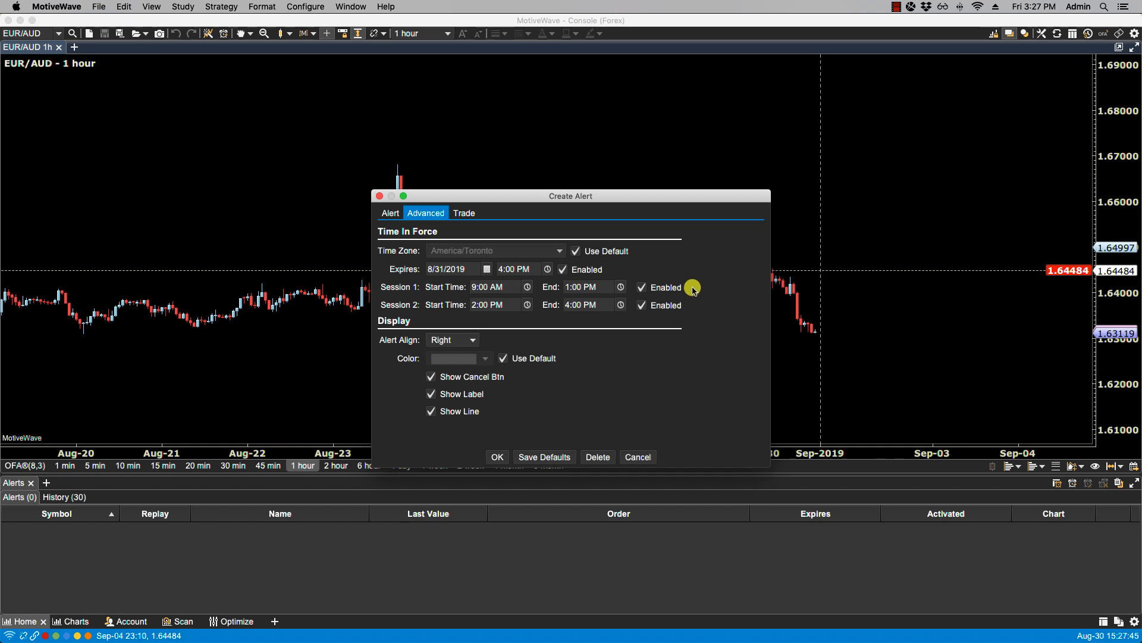
pyautogui.moveTo(685, 311)
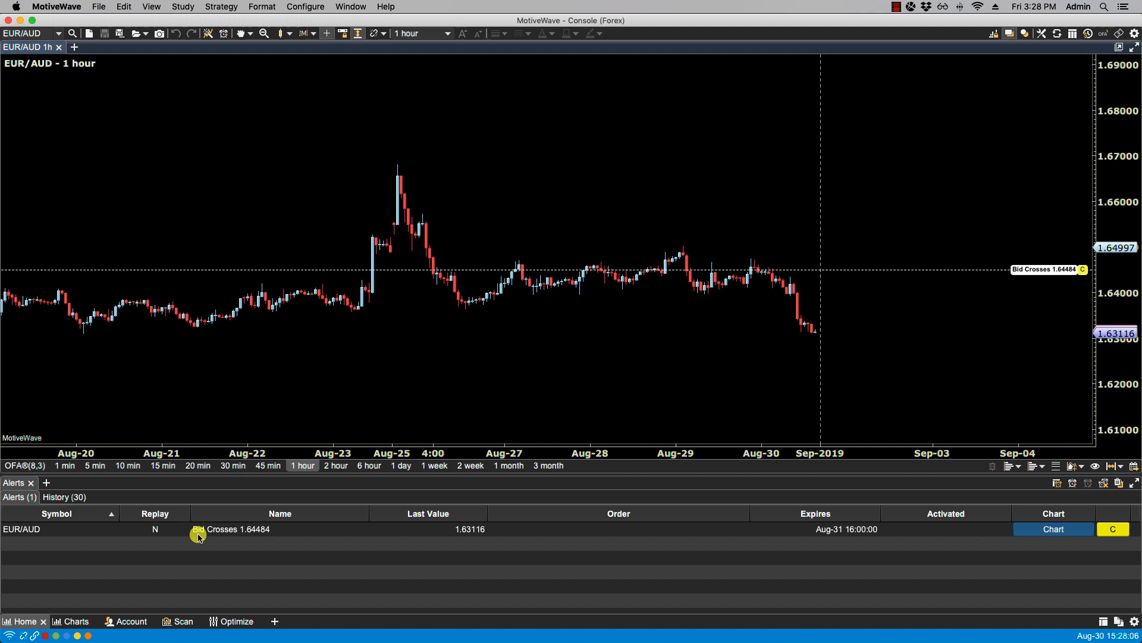
# Edit the existing EUR/AUD alert, set Alert Align to Left, and save it.
pyautogui.rightClick(1028, 269)
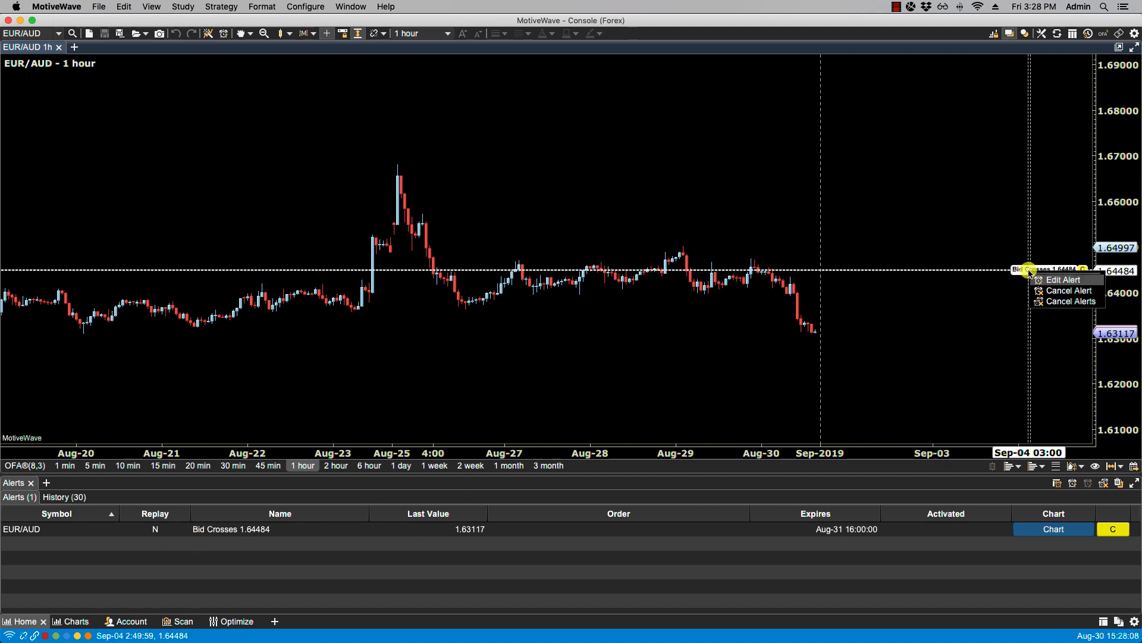
pyautogui.click(1064, 279)
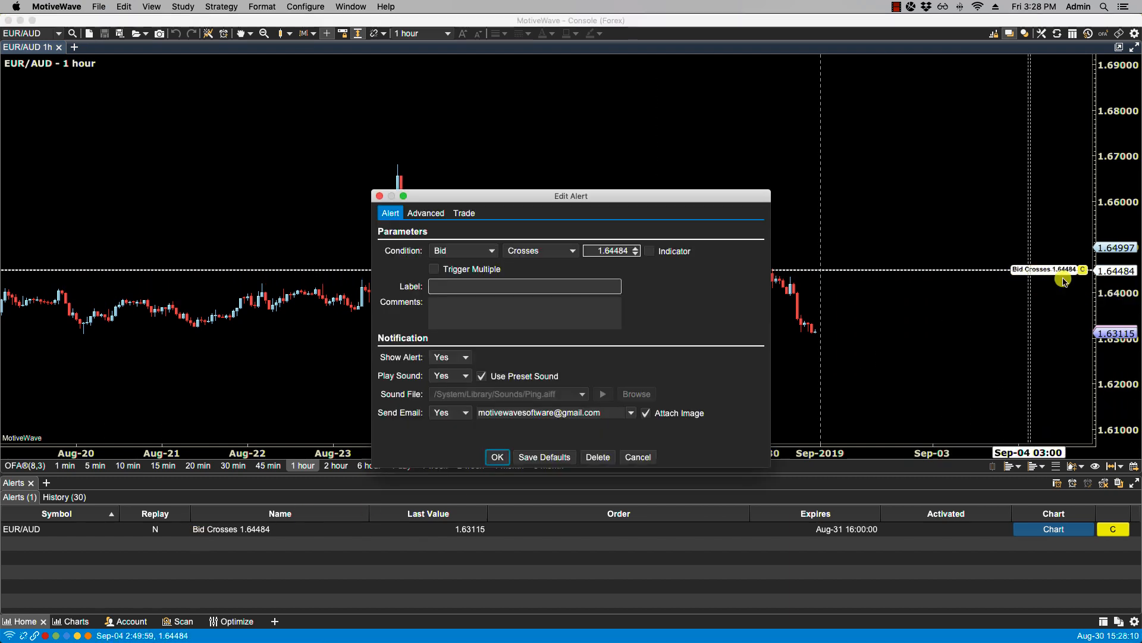
pyautogui.moveTo(571, 195); pyautogui.dragTo(377, 127)
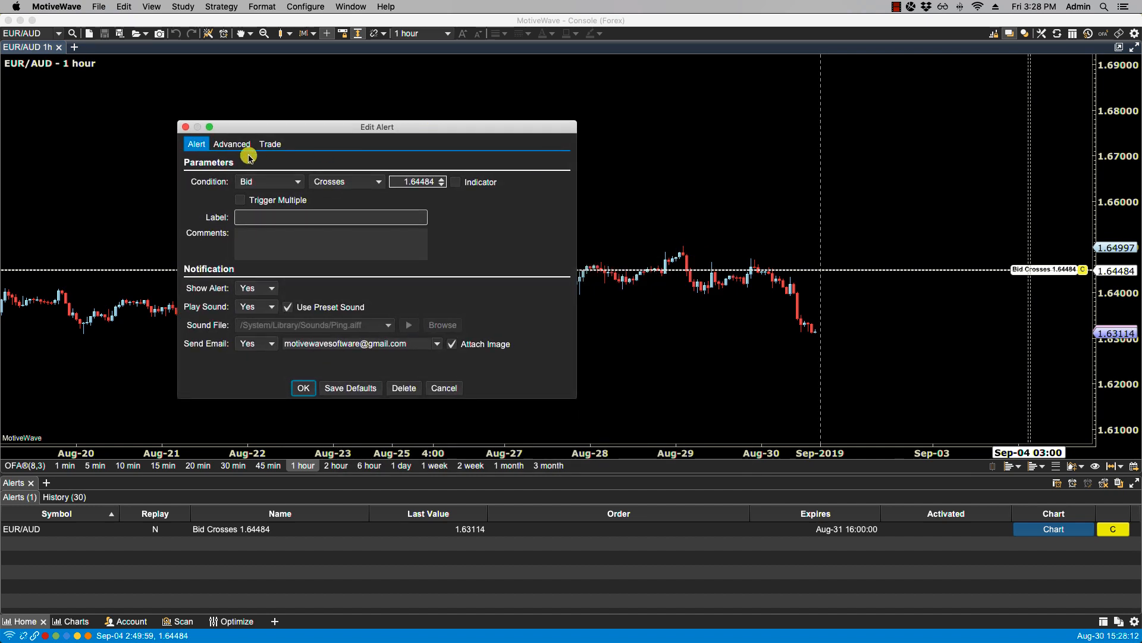
pyautogui.click(231, 144)
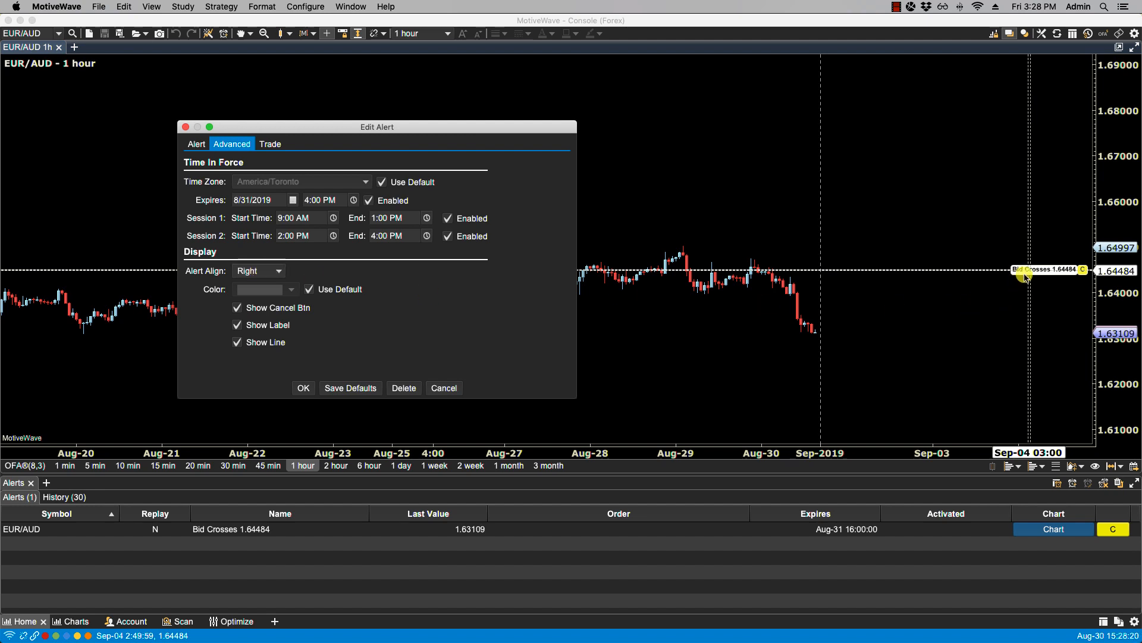
pyautogui.click(259, 270)
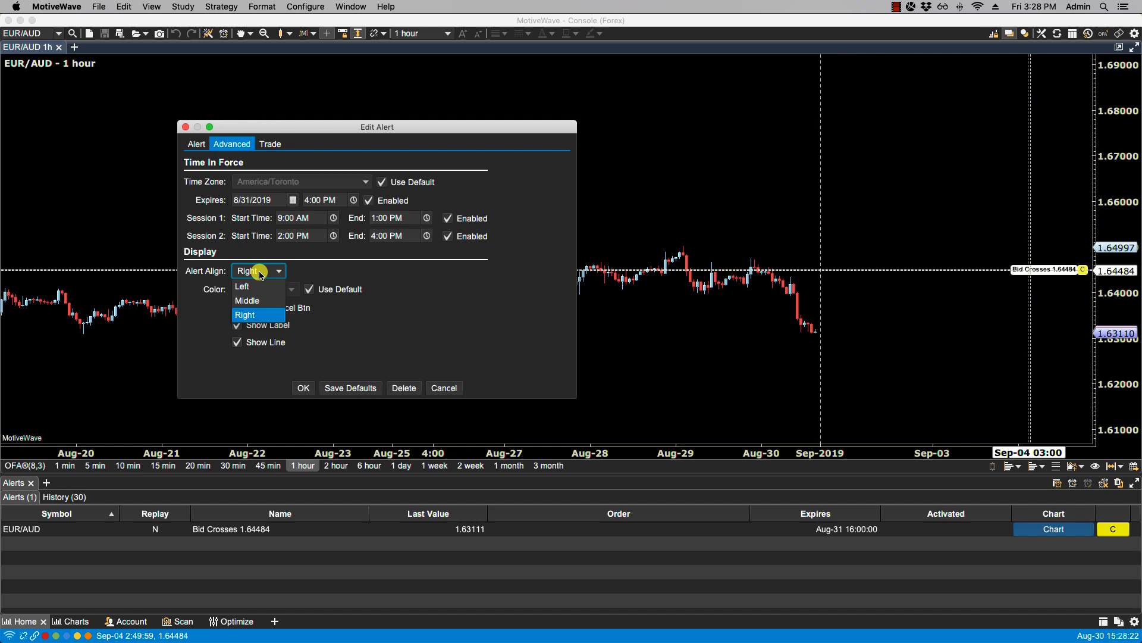
pyautogui.click(242, 286)
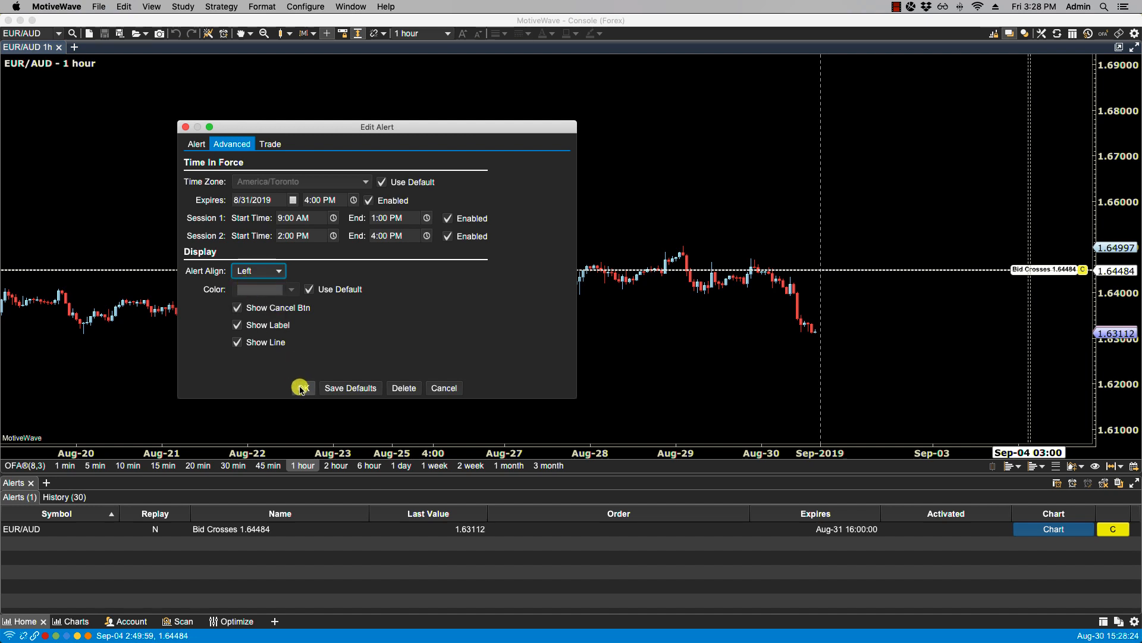
pyautogui.click(301, 387)
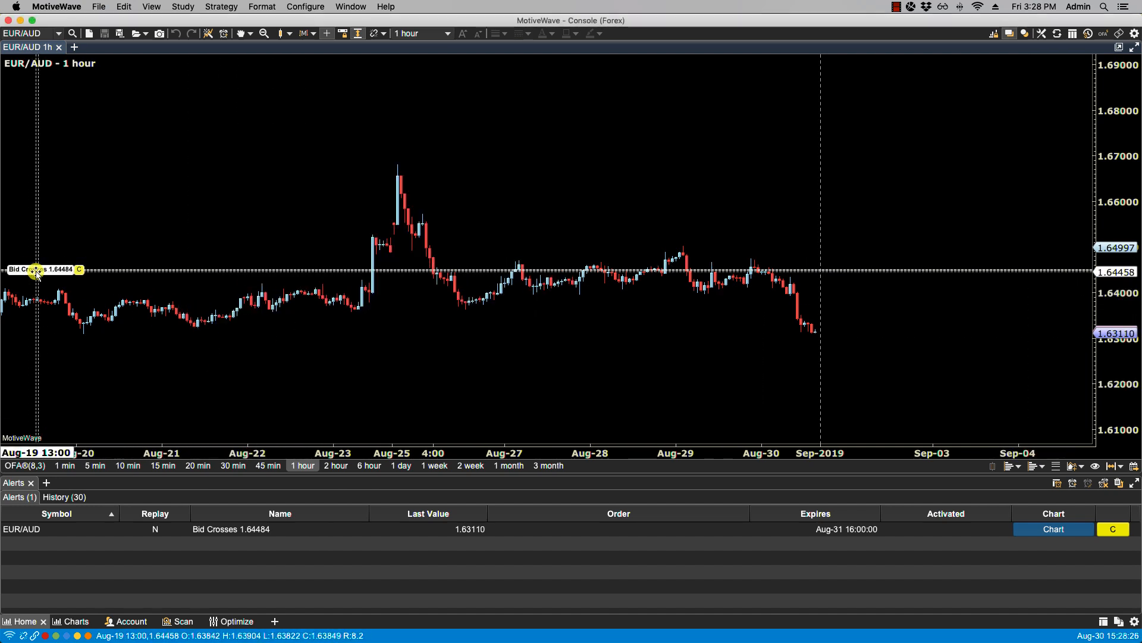
# Edit the alert and change its label alignment to Middle.
pyautogui.doubleClick(36, 270)
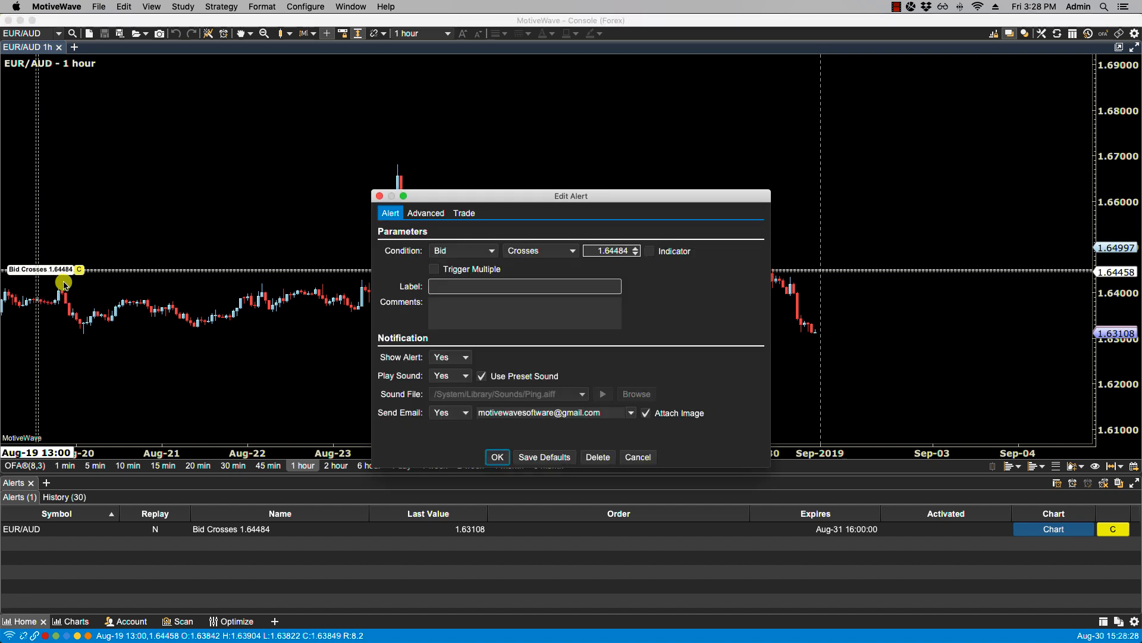
pyautogui.click(425, 213)
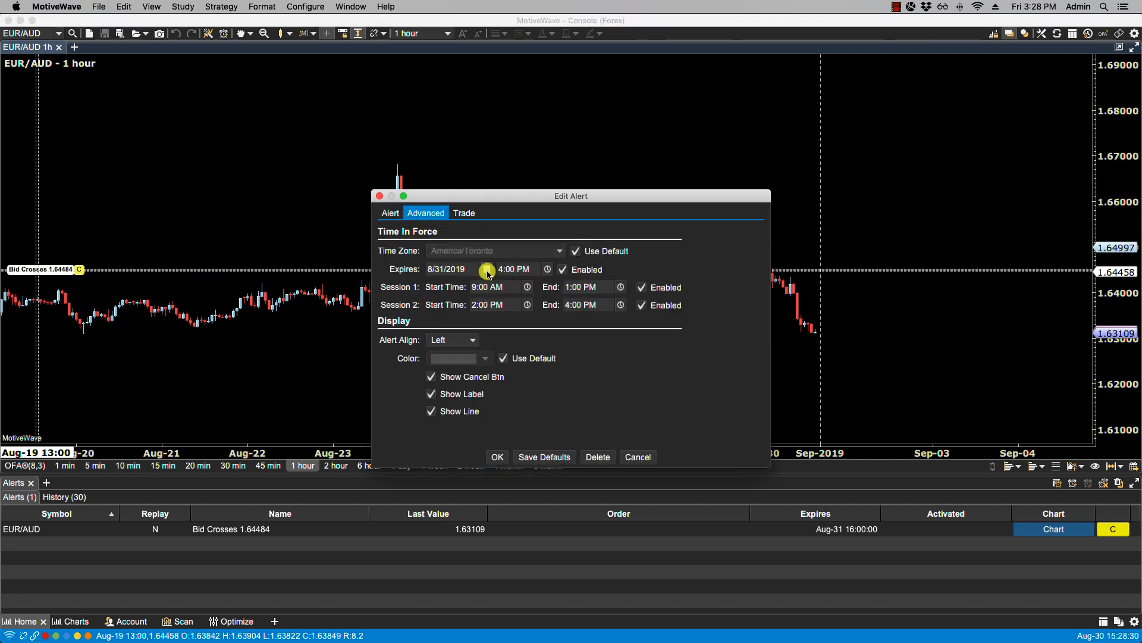
pyautogui.click(472, 340)
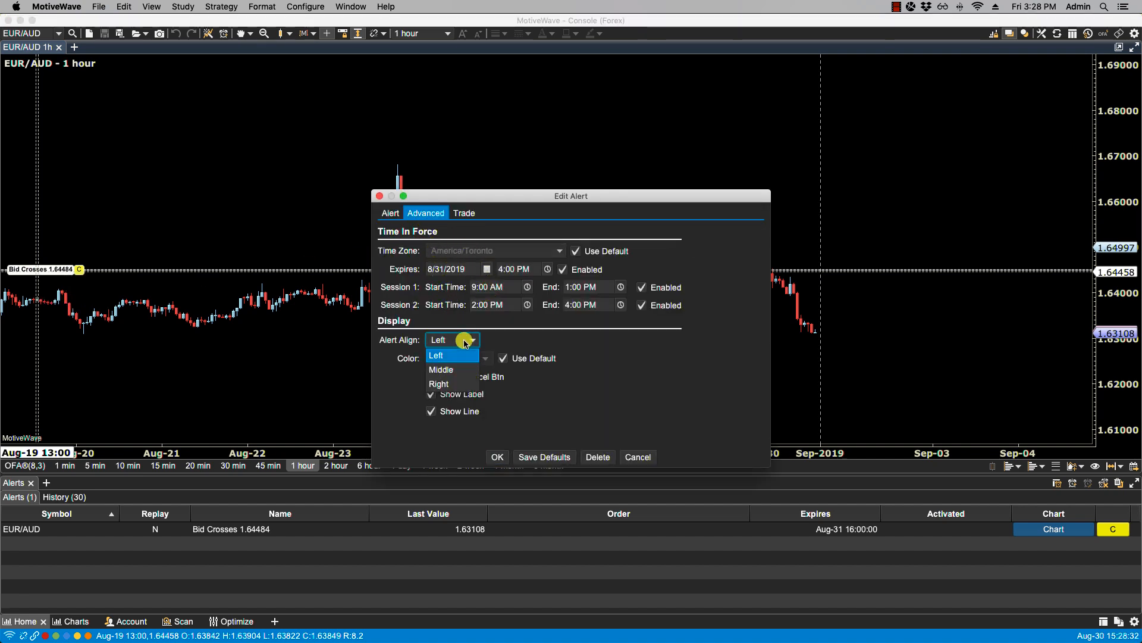
pyautogui.click(441, 369)
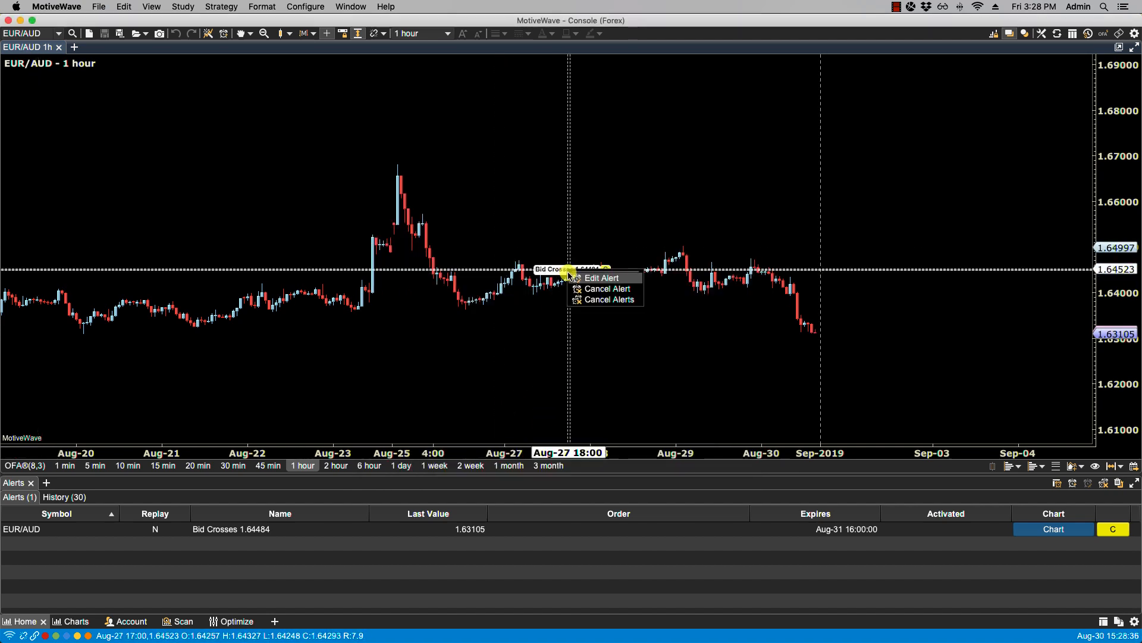
# Reopen the alert's advanced settings and choose Right alignment.
pyautogui.click(601, 278)
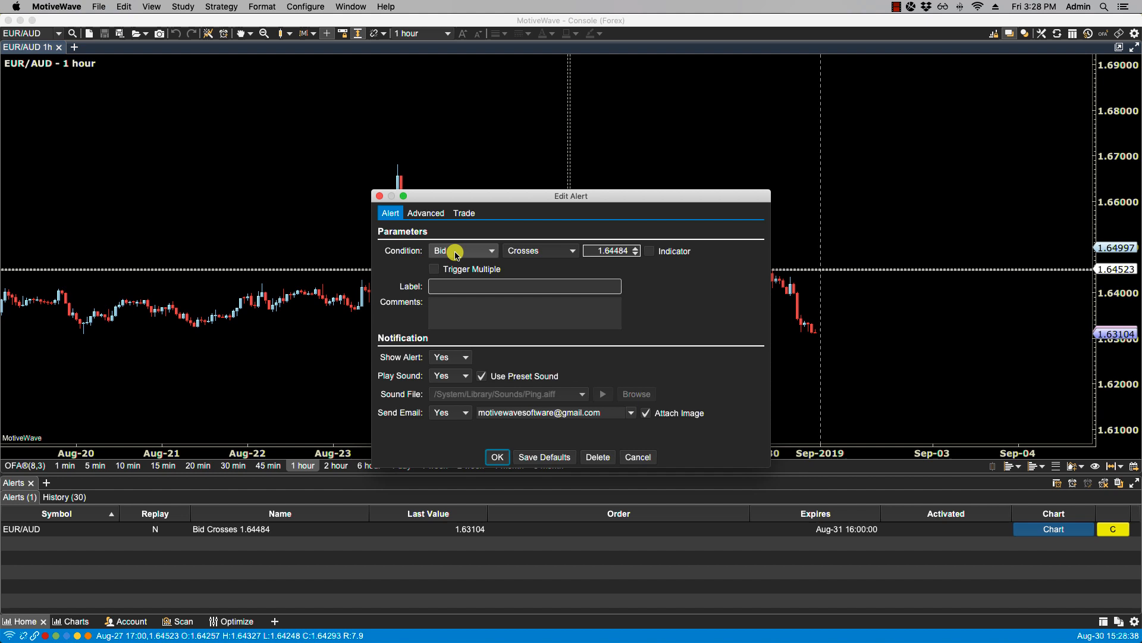
pyautogui.click(425, 213)
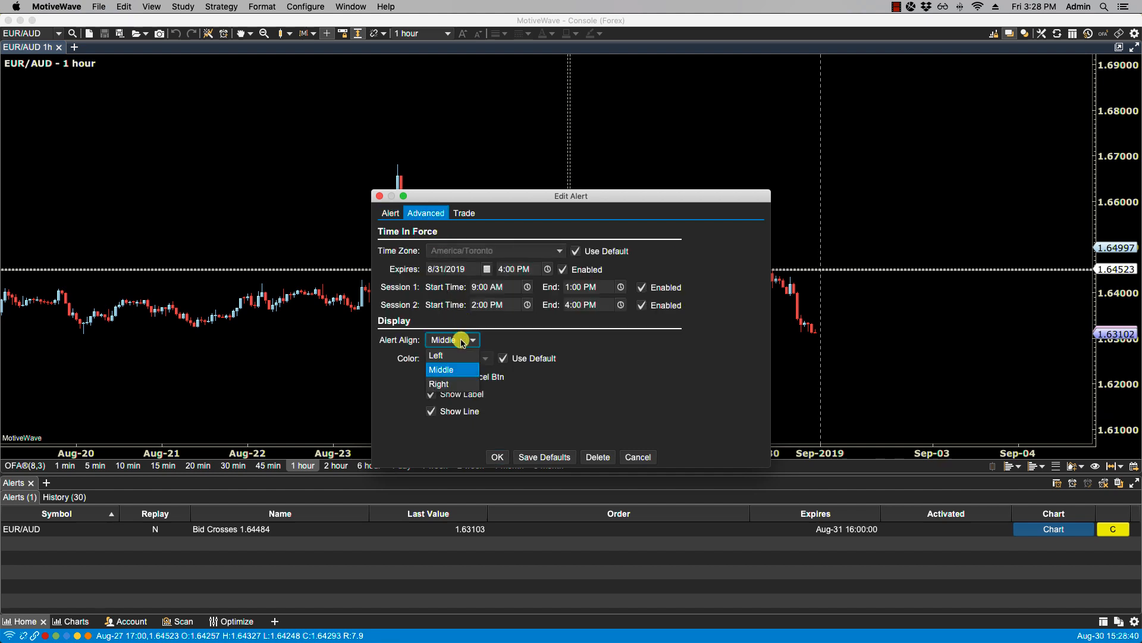
pyautogui.click(439, 384)
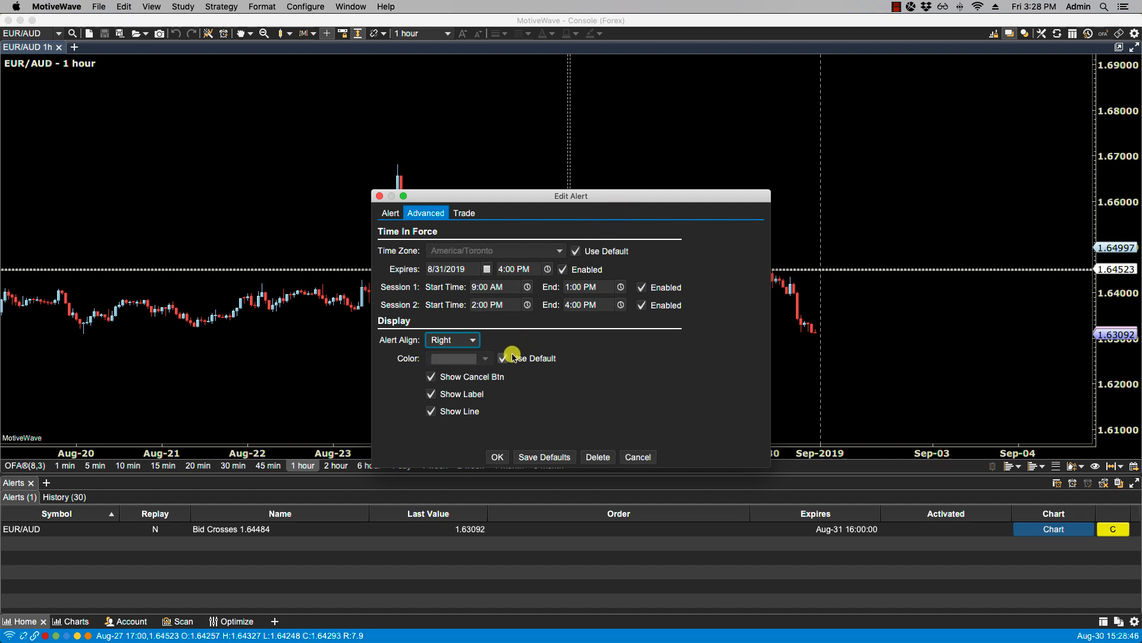
# Replace the default alert color with orange, apply it, and reopen the editor.
pyautogui.click(485, 358)
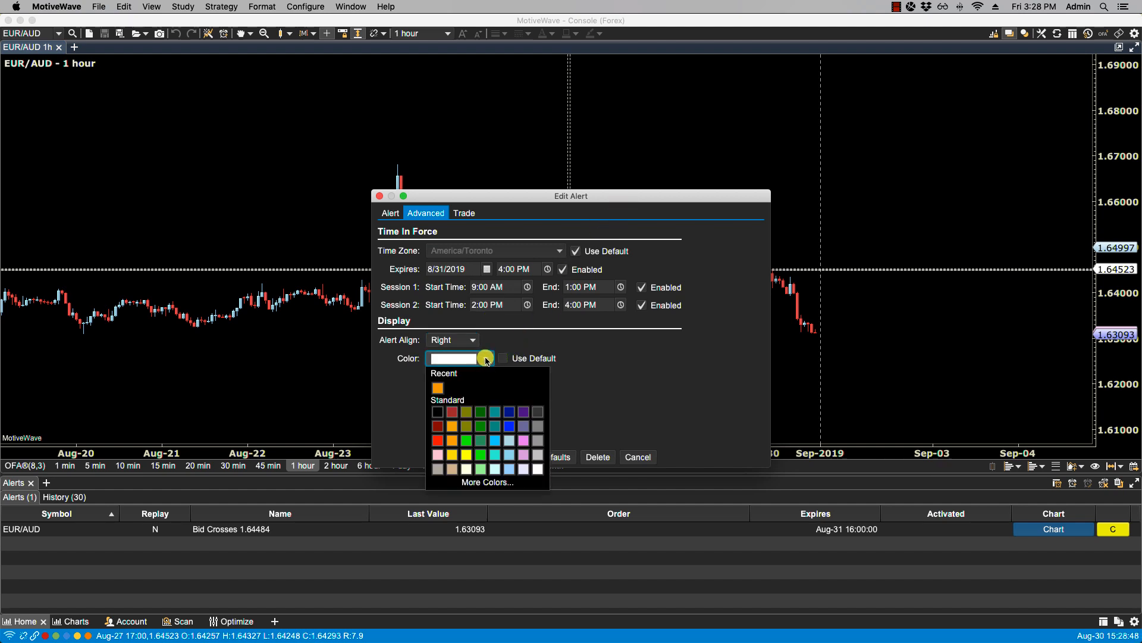
pyautogui.click(452, 440)
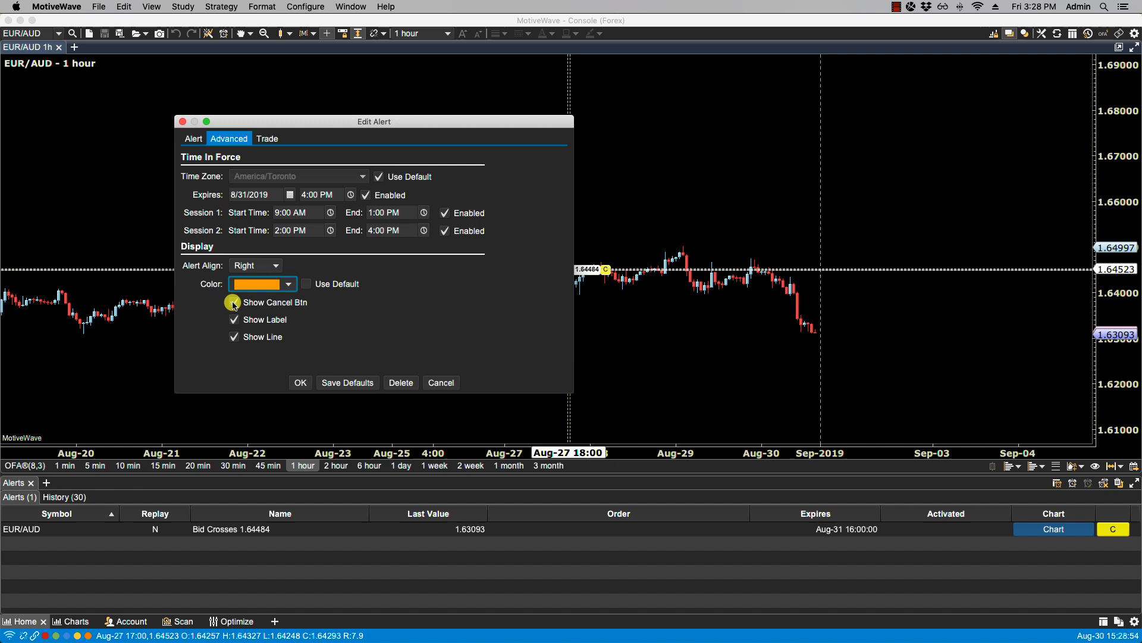
pyautogui.click(234, 301)
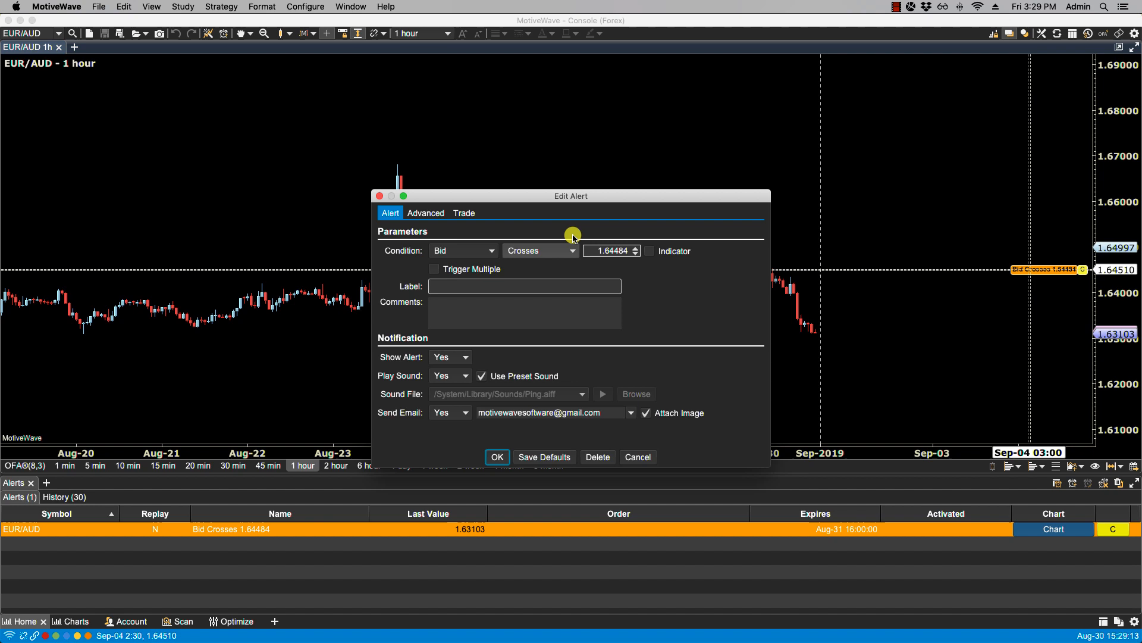
# Turn off Show Cancel Btn in the alert's advanced settings and save.
pyautogui.click(426, 213)
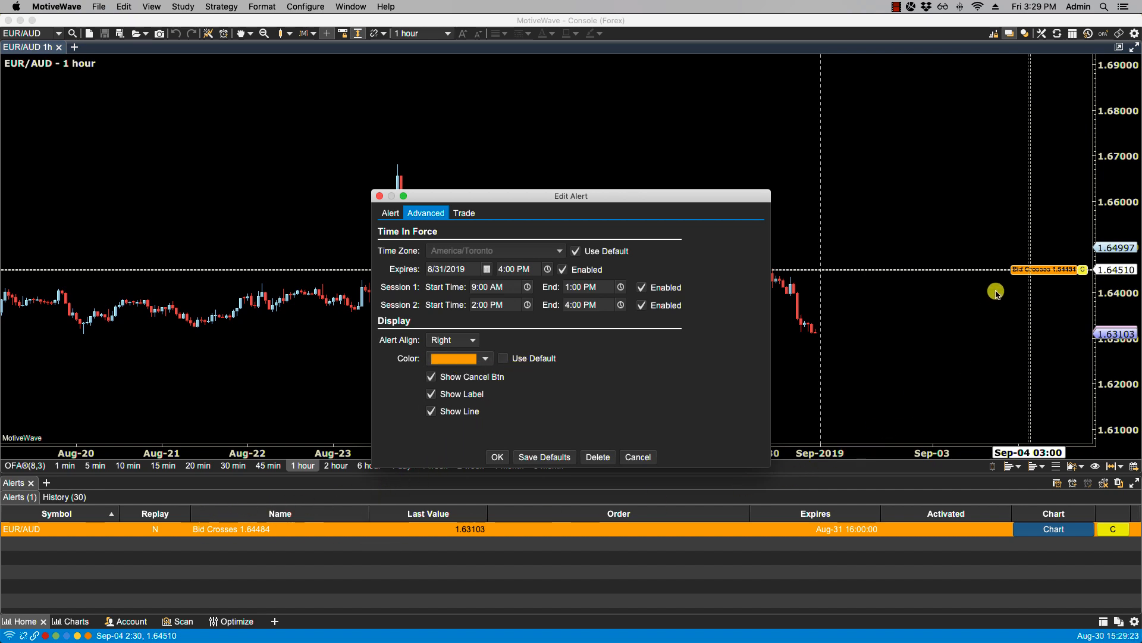
pyautogui.moveTo(331, 360)
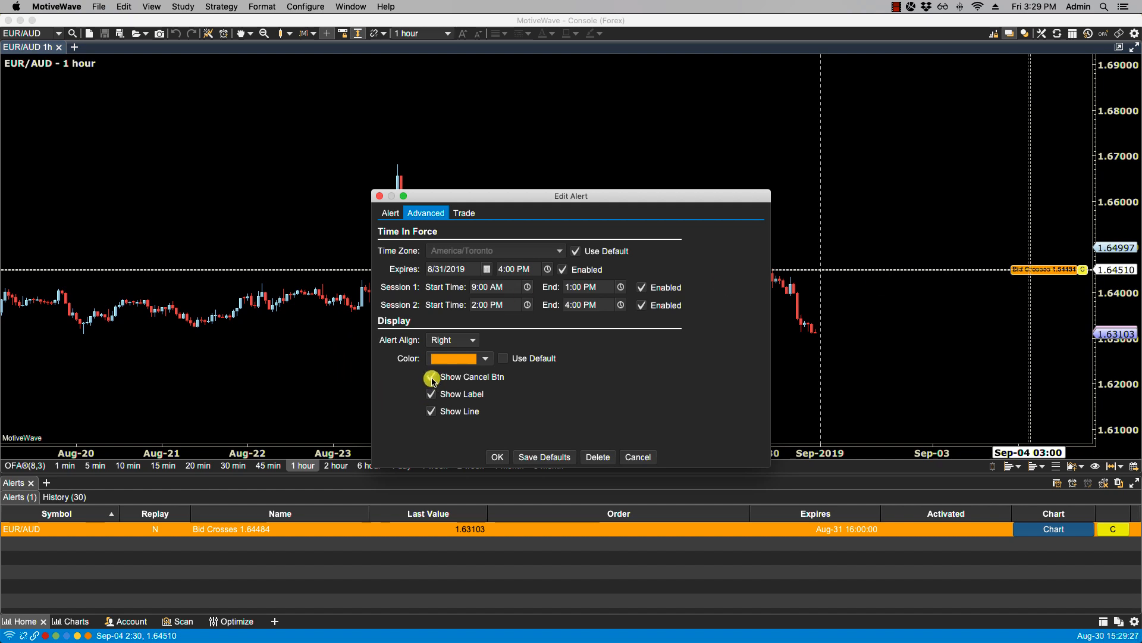
pyautogui.click(431, 377)
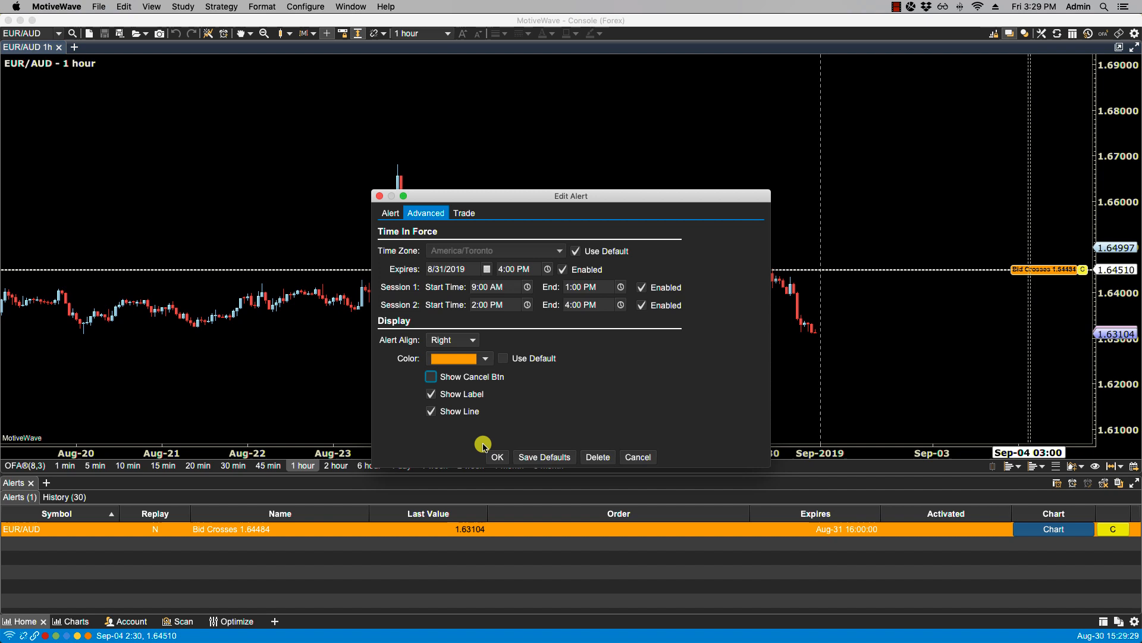
pyautogui.click(497, 457)
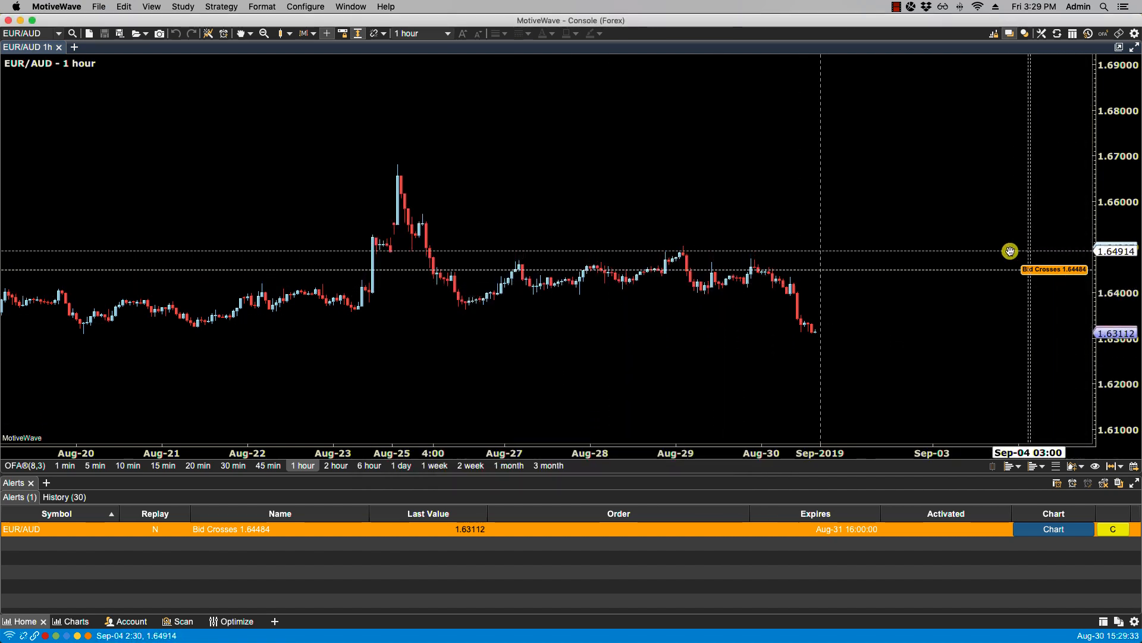
# Edit the alert from its chart menu, turn off Show Label, and save.
pyautogui.rightClick(1055, 269)
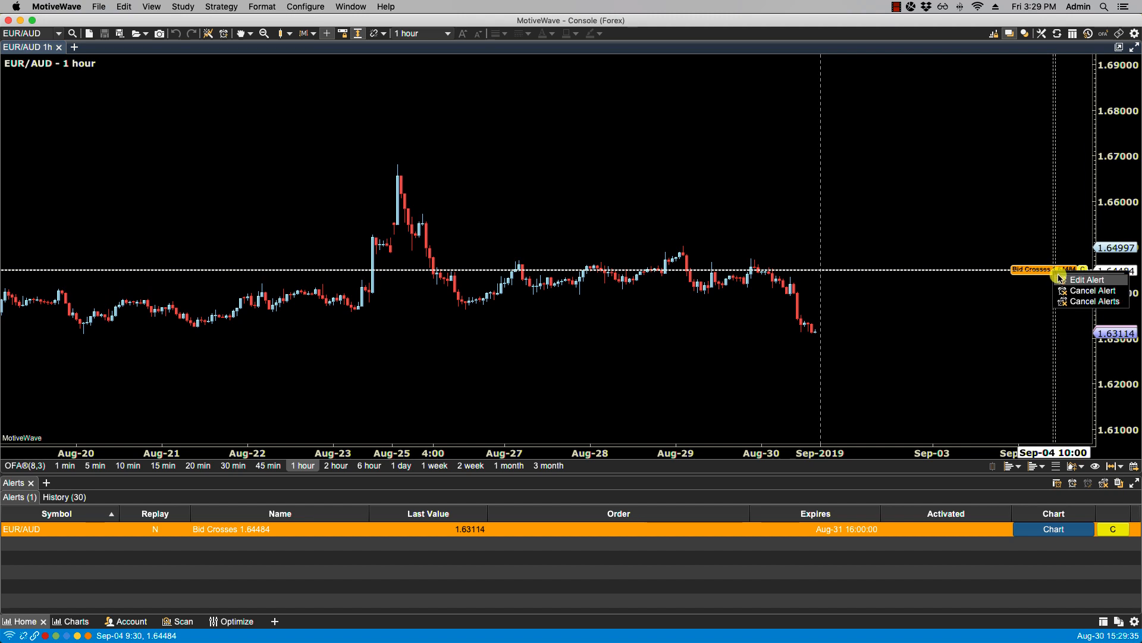
pyautogui.click(1085, 279)
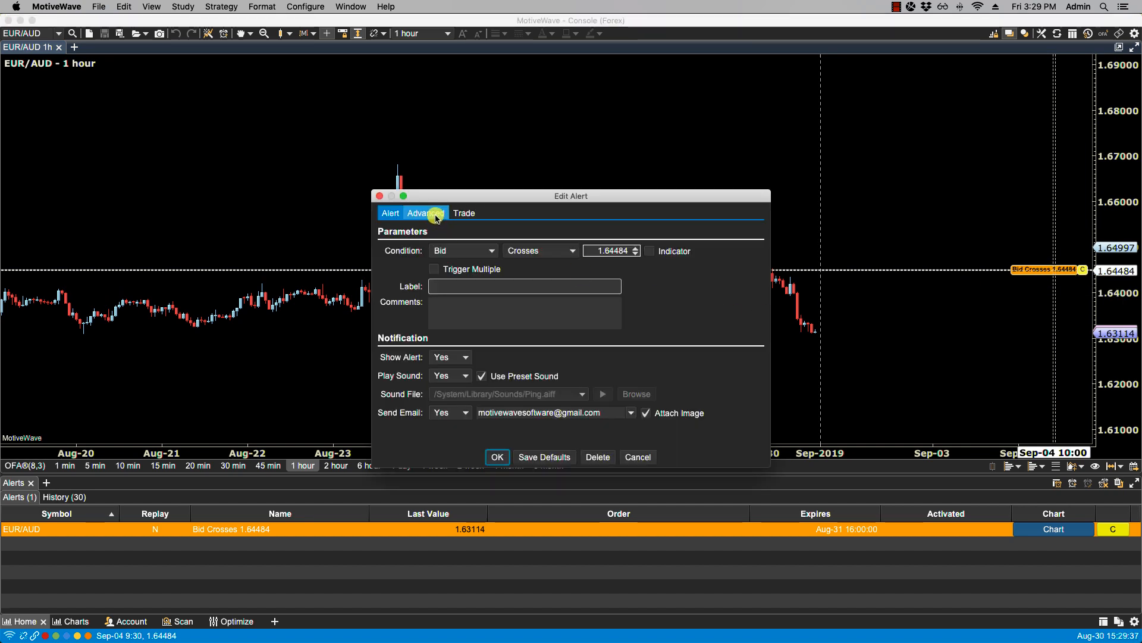
pyautogui.click(424, 213)
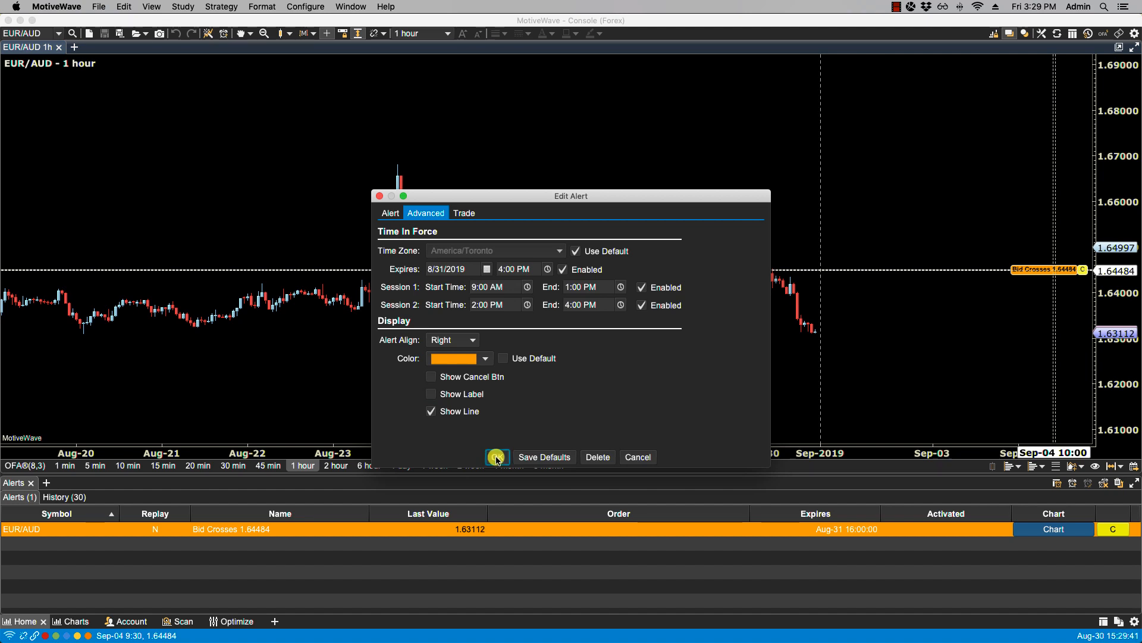
pyautogui.click(497, 457)
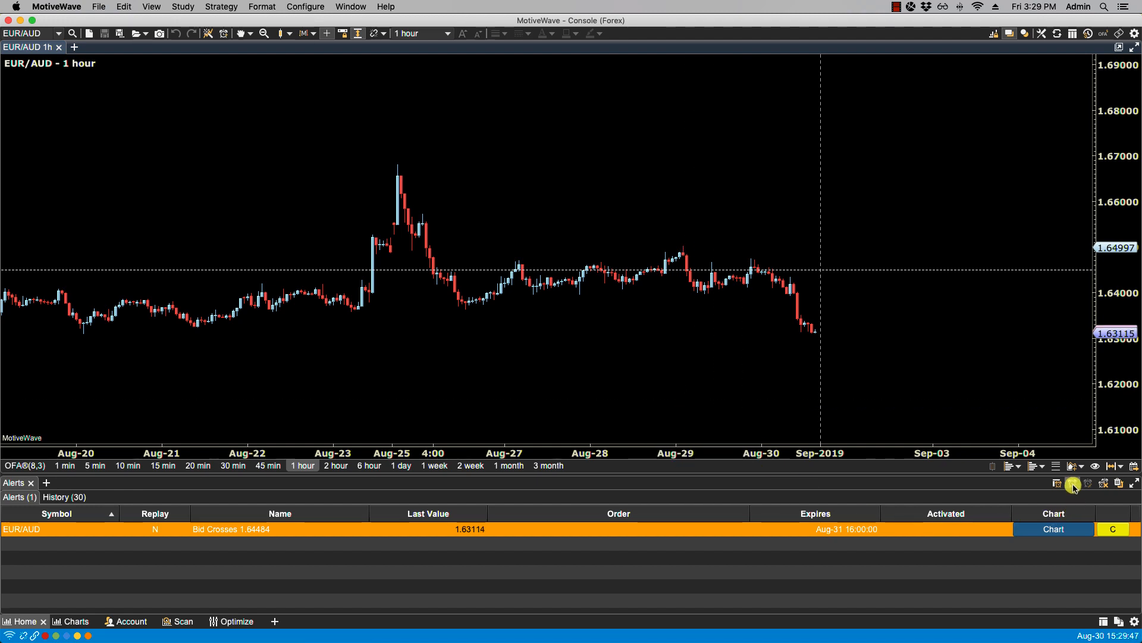
pyautogui.moveTo(1071, 484)
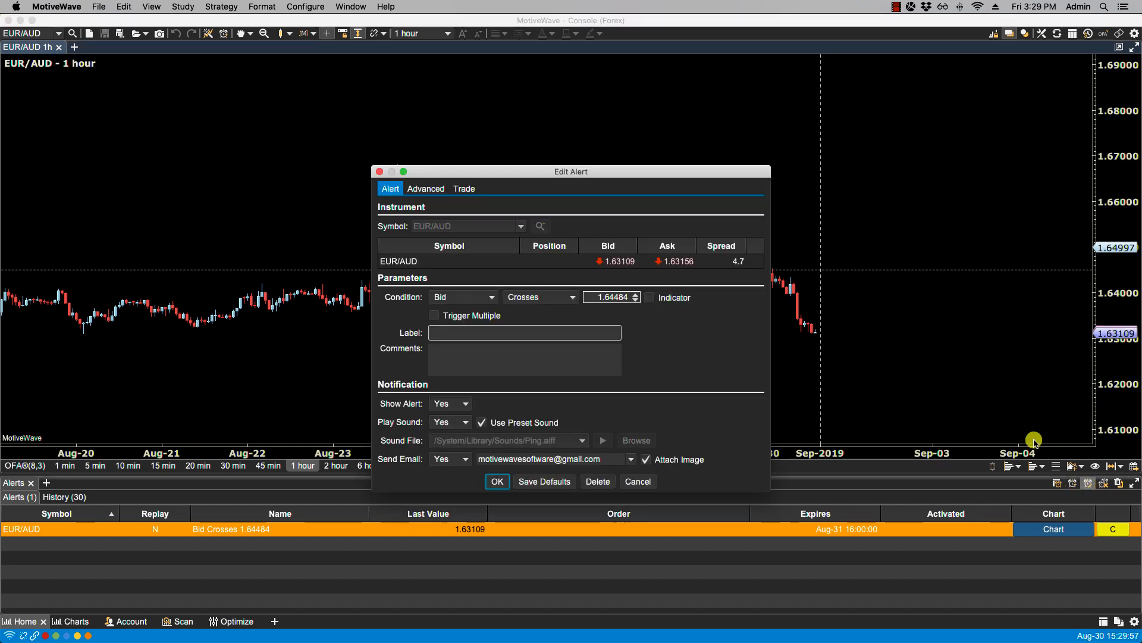
# Turn the alert's label back on with its line hidden, and save.
pyautogui.click(426, 188)
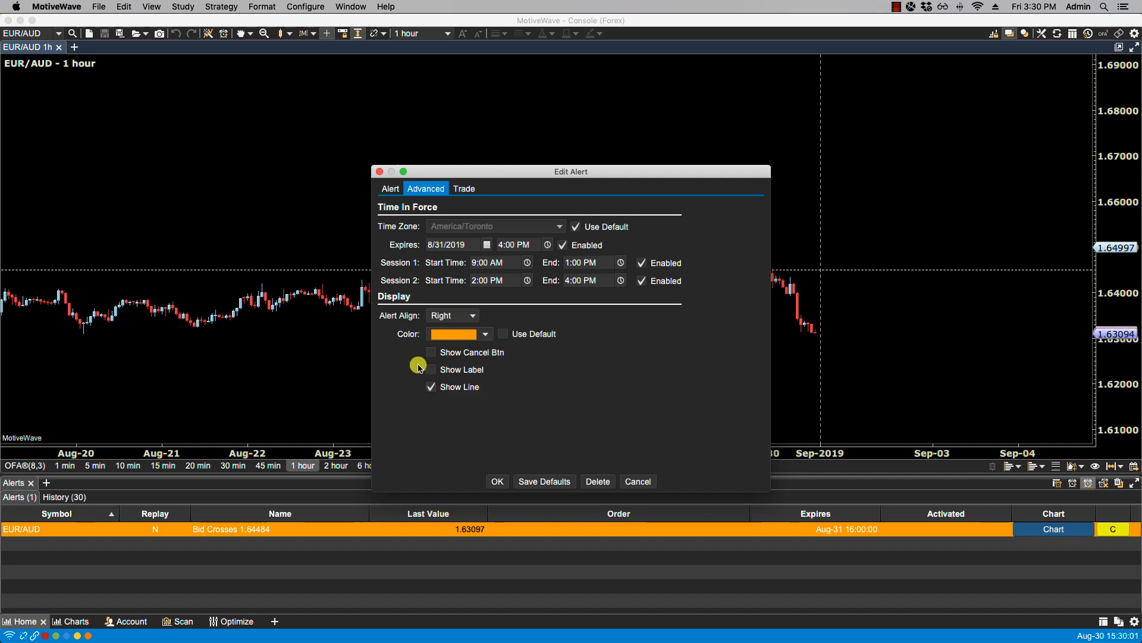
pyautogui.click(430, 386)
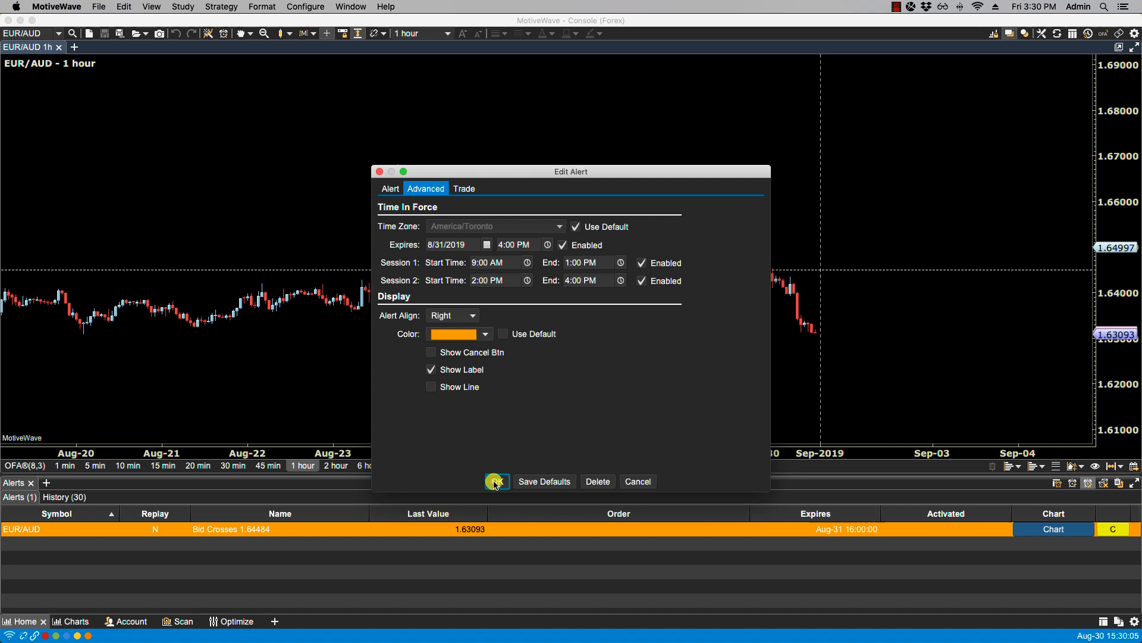
pyautogui.click(497, 481)
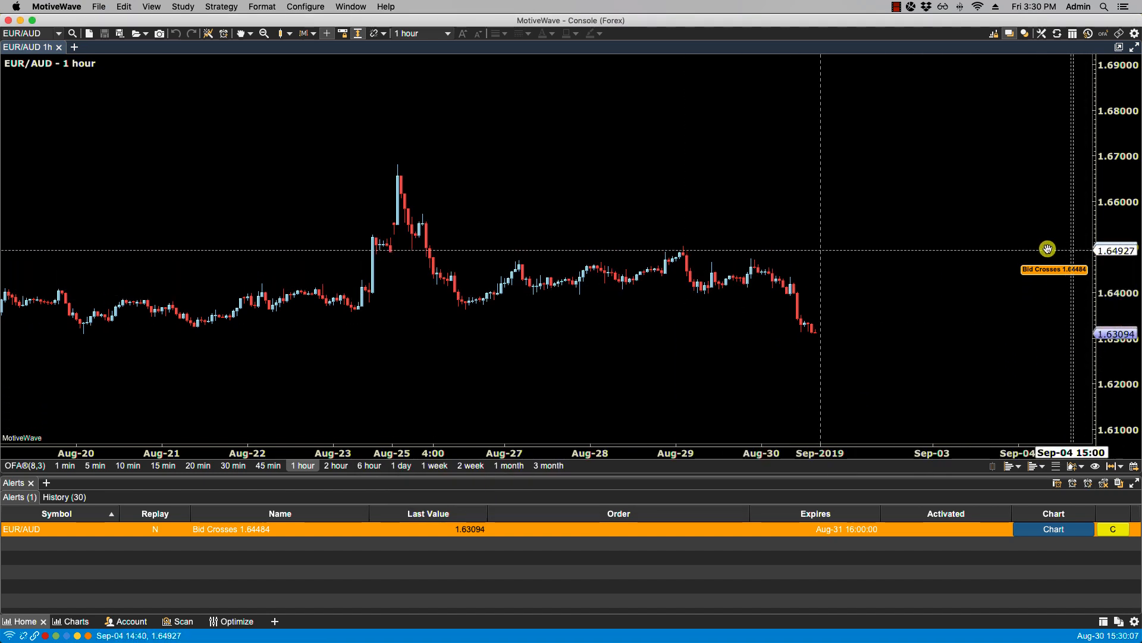